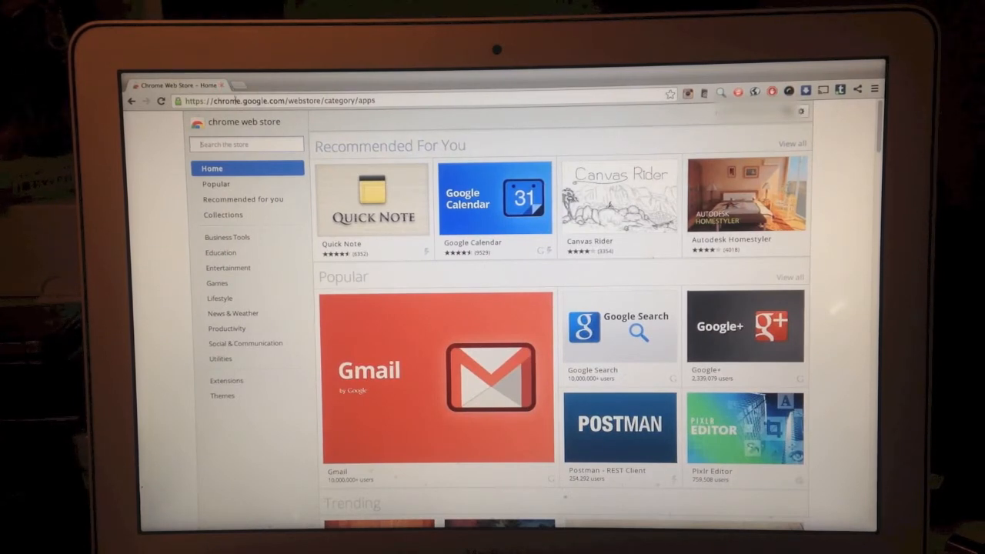
- Go to google.com and run a voice search for today's weather in New Jersey
text(google.com)
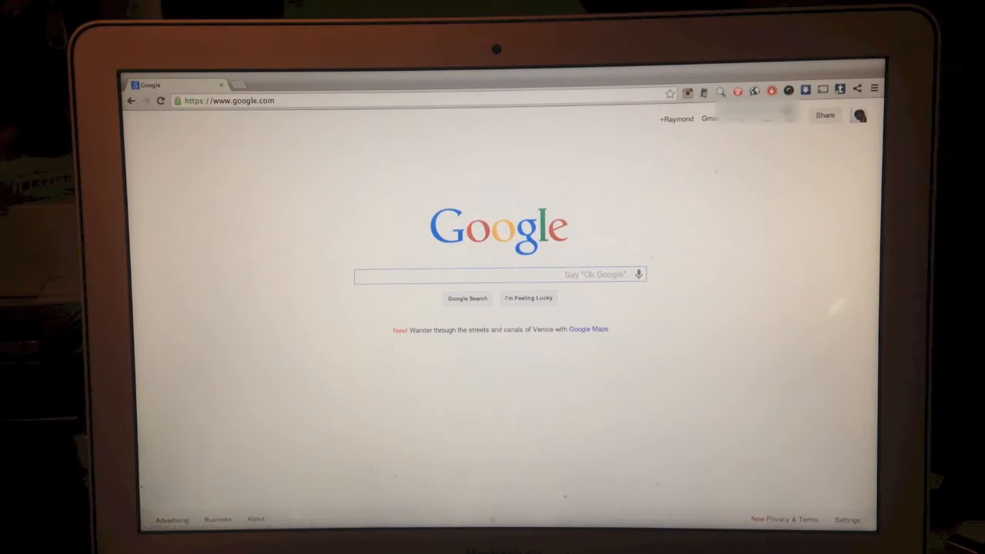
click(641, 274)
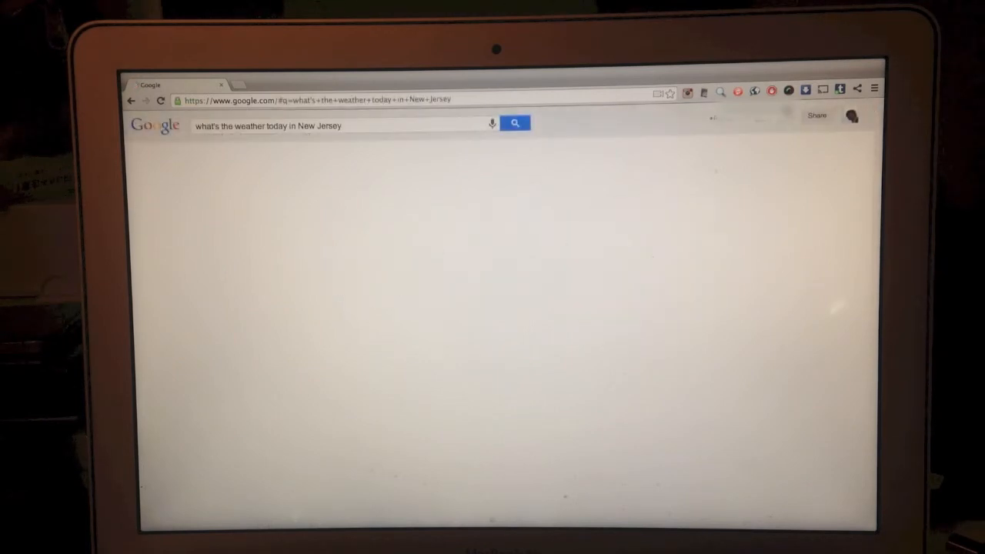
click(514, 124)
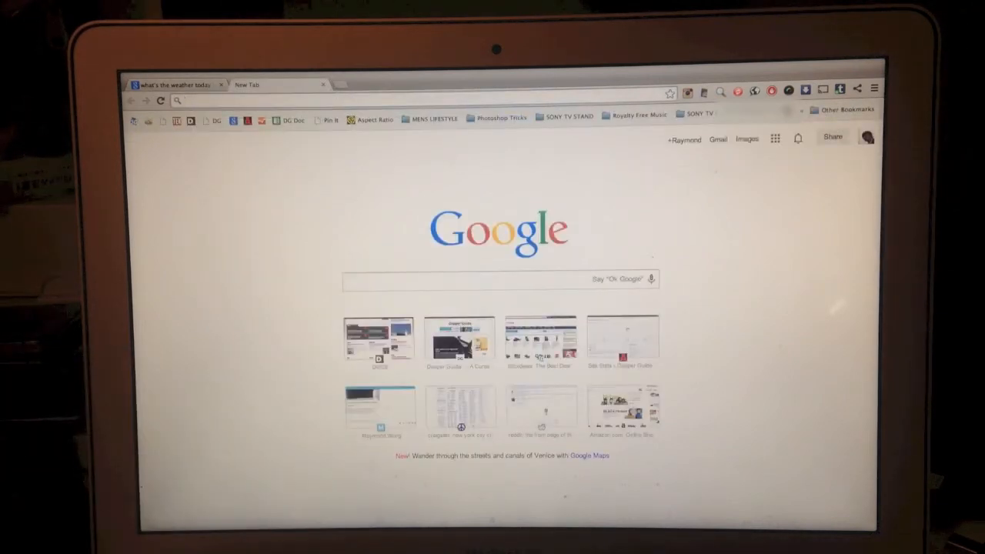
- Run a voice search for 'find directions to the nearest McDonalds' showing a map of nearby locations
click(652, 279)
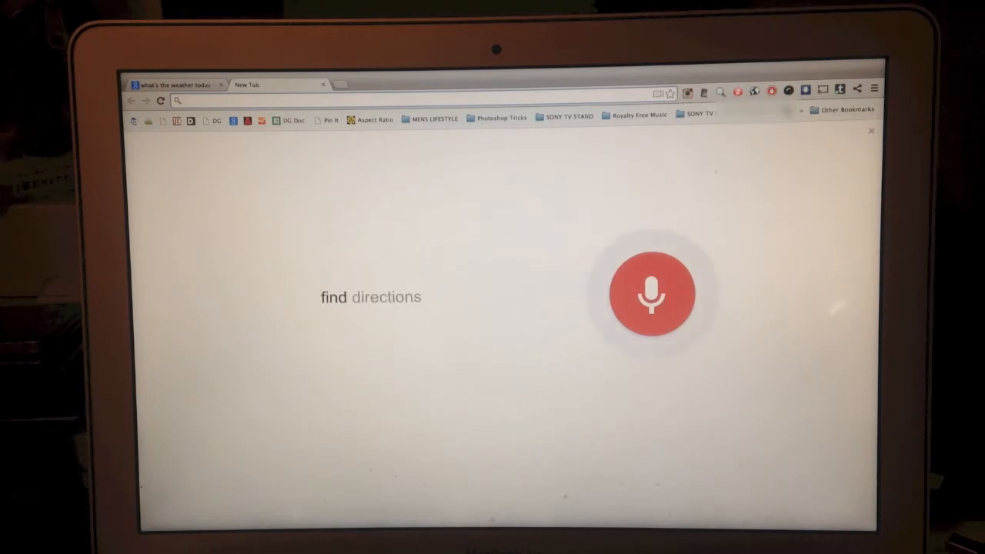
text(find directions to the nearest McDonalds)
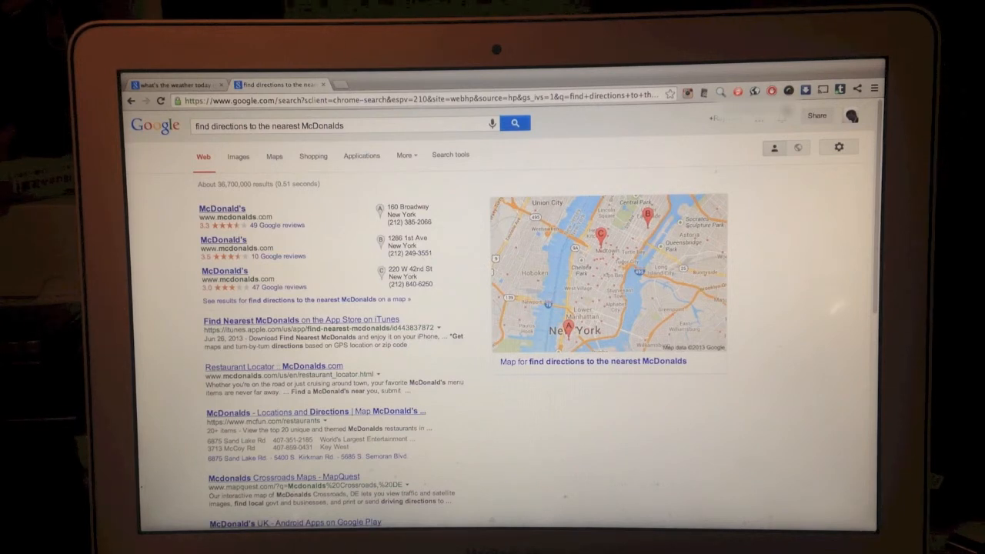
- Run a voice search for 'what movies are playing right now' listing New York showtimes
click(492, 123)
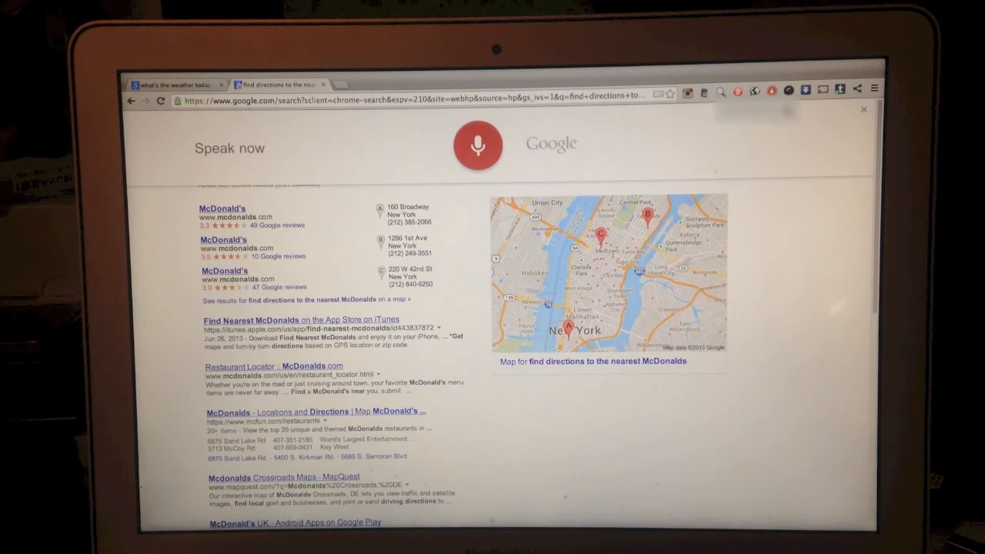
click(477, 144)
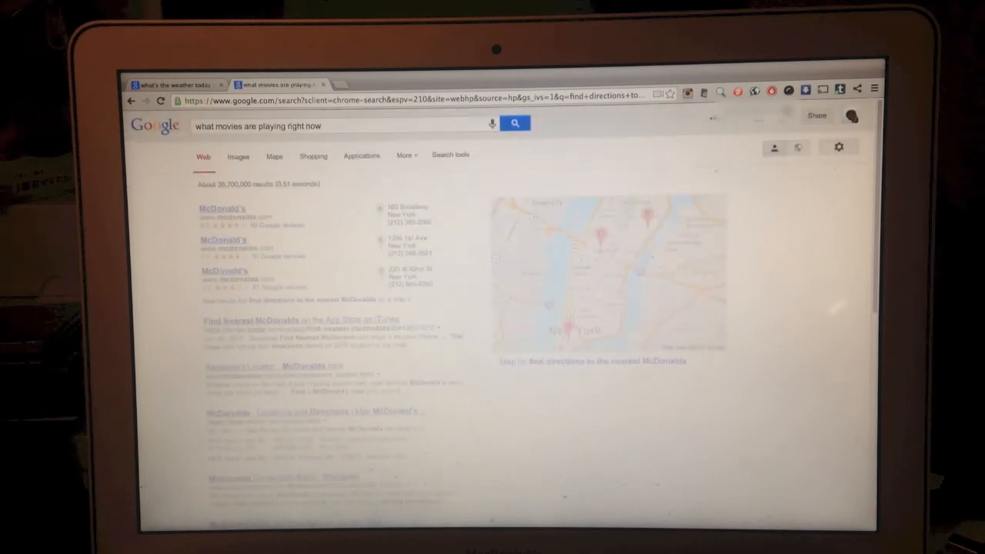
click(514, 124)
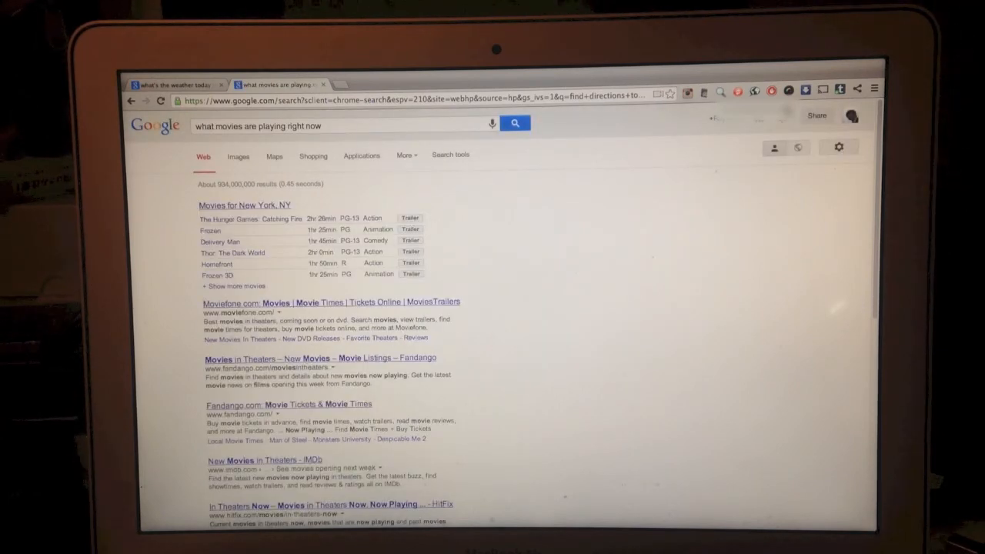